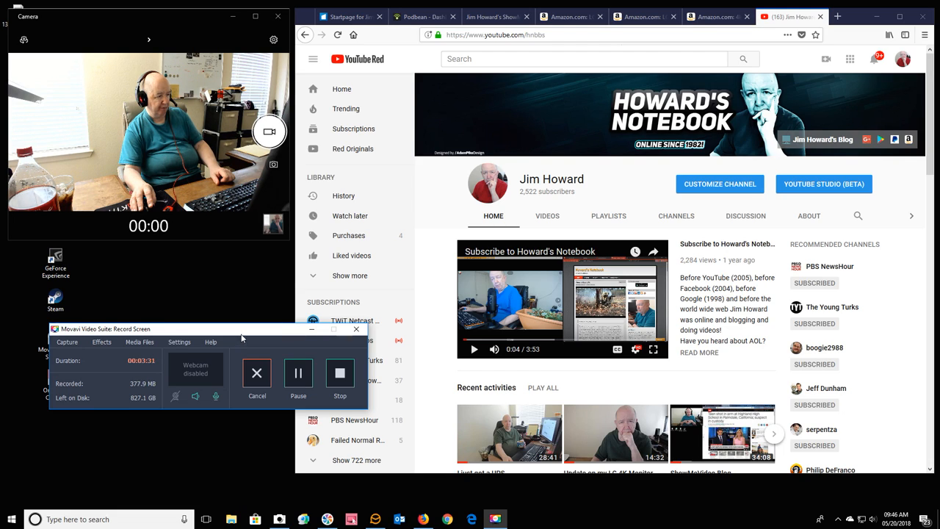
- Hide the Movavi screen recording panel from the desktop
{"action": "left_click", "coordinate": [356, 329]}
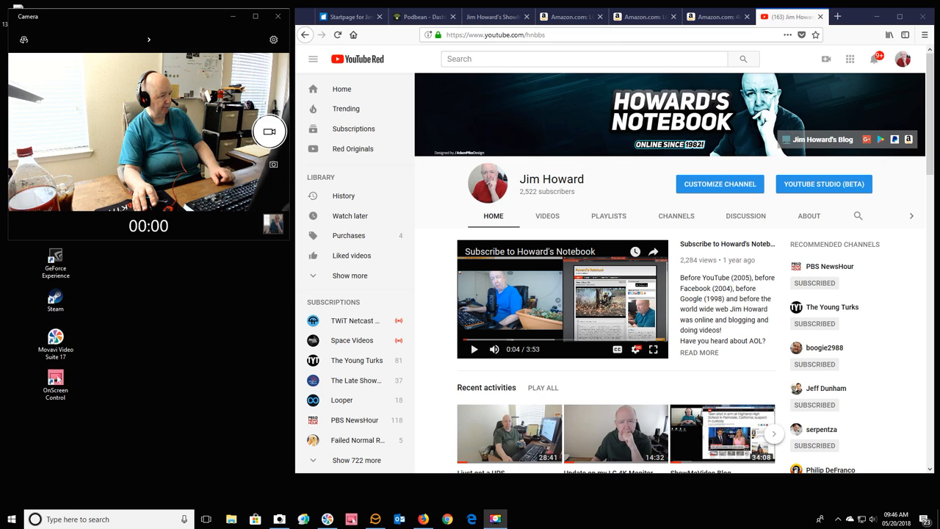
{"action": "mouse_move", "coordinate": [593, 377]}
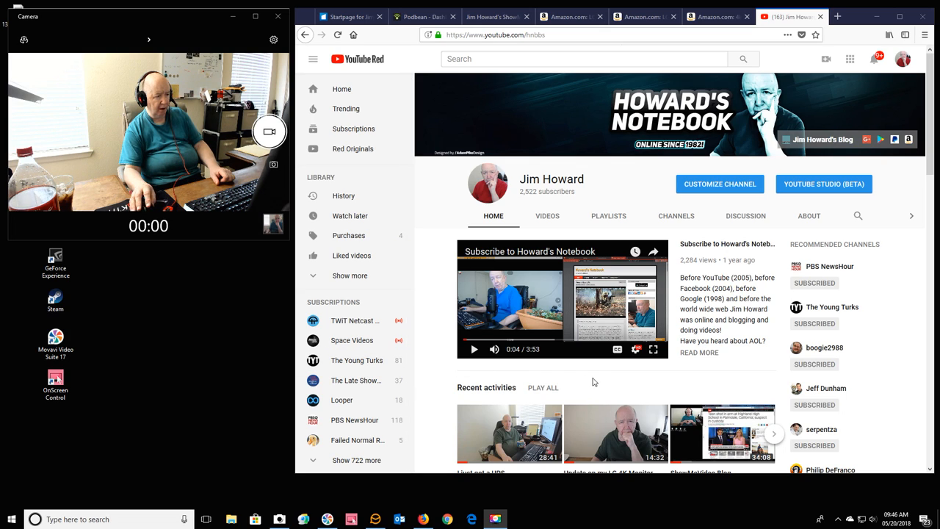
{"action": "mouse_move", "coordinate": [608, 384]}
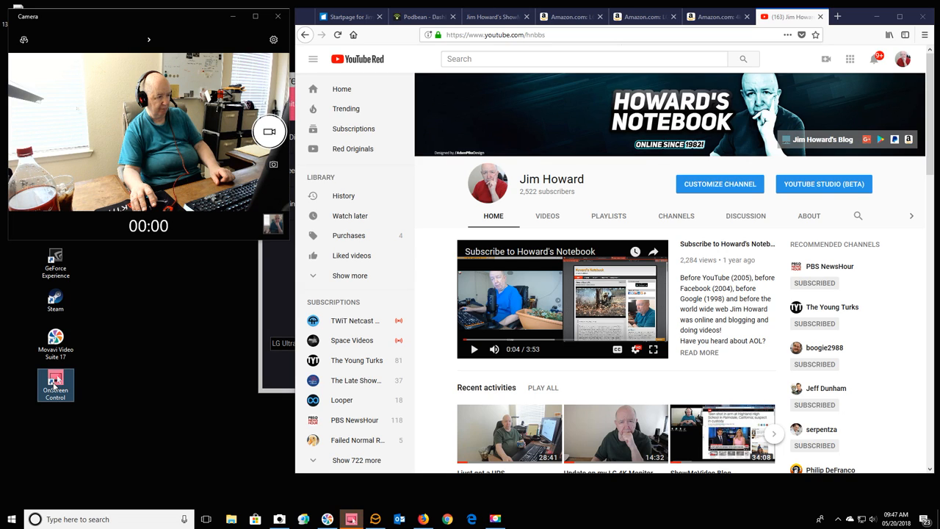
{"action": "mouse_move", "coordinate": [277, 309]}
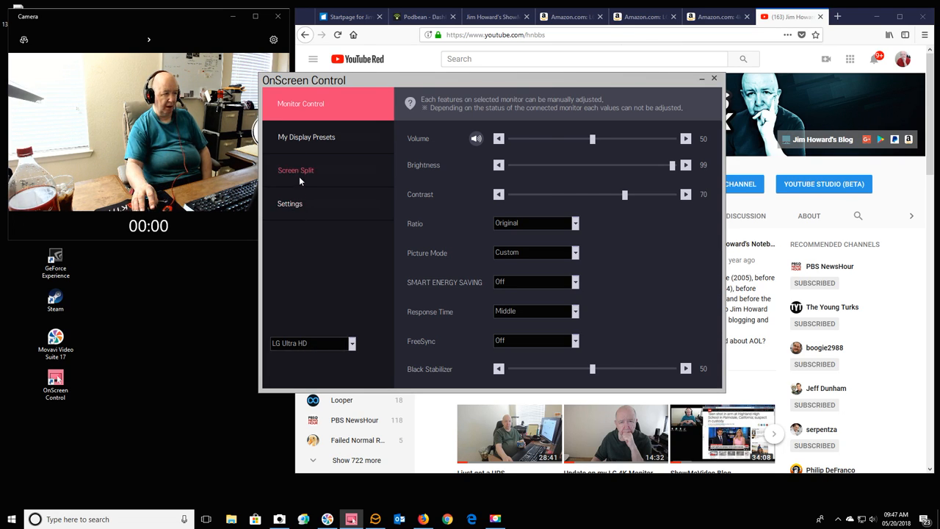
- Set the LG monitor screen split to 2 Screen (1:1), trying 16:5 first, and close the window
{"action": "left_click", "coordinate": [295, 171]}
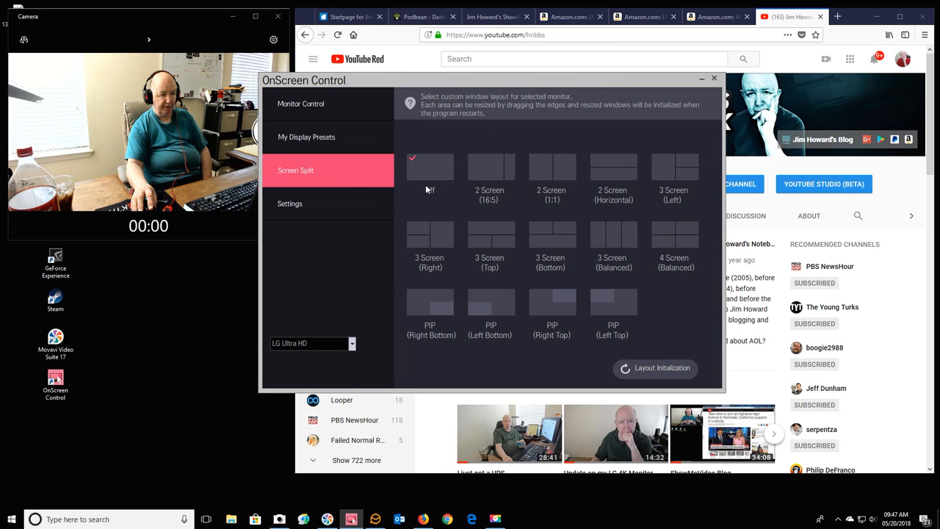
{"action": "left_click", "coordinate": [490, 168]}
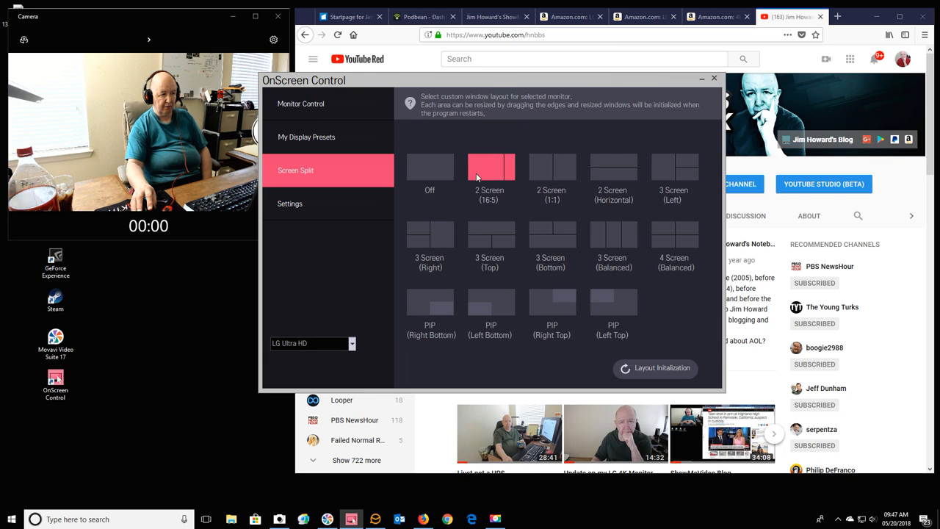
{"action": "mouse_move", "coordinate": [513, 173]}
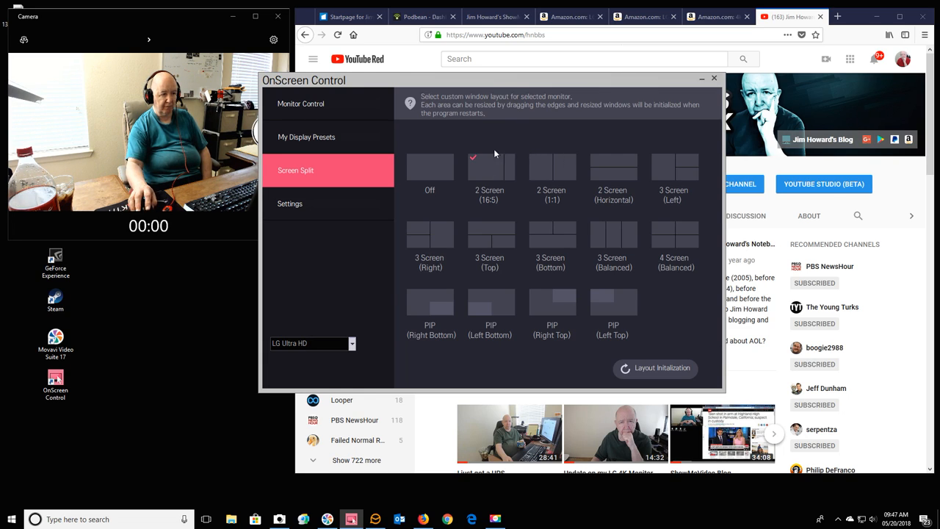
{"action": "left_click", "coordinate": [552, 167]}
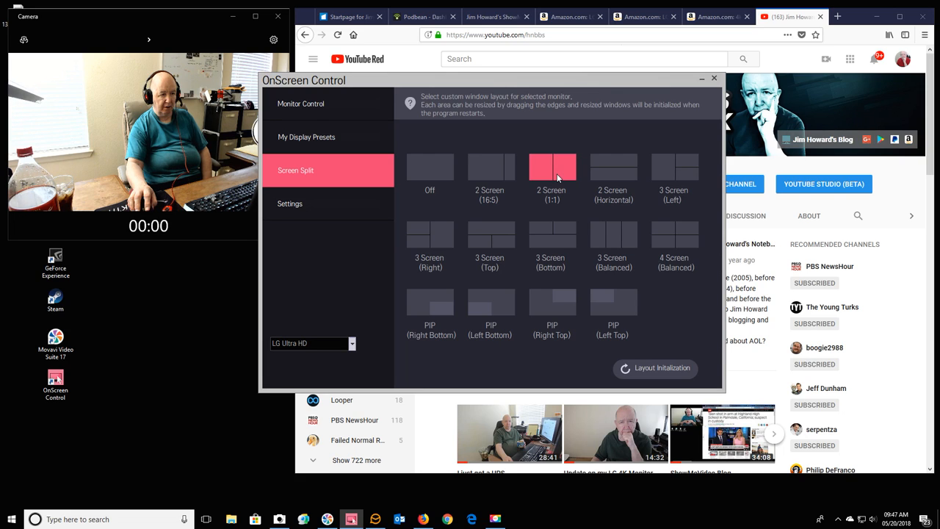
{"action": "mouse_move", "coordinate": [528, 170]}
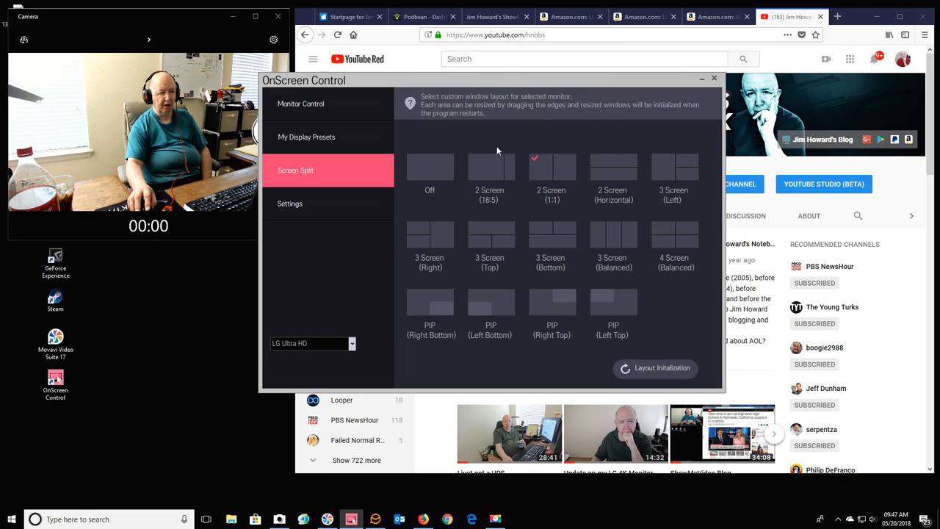
{"action": "left_click", "coordinate": [429, 167]}
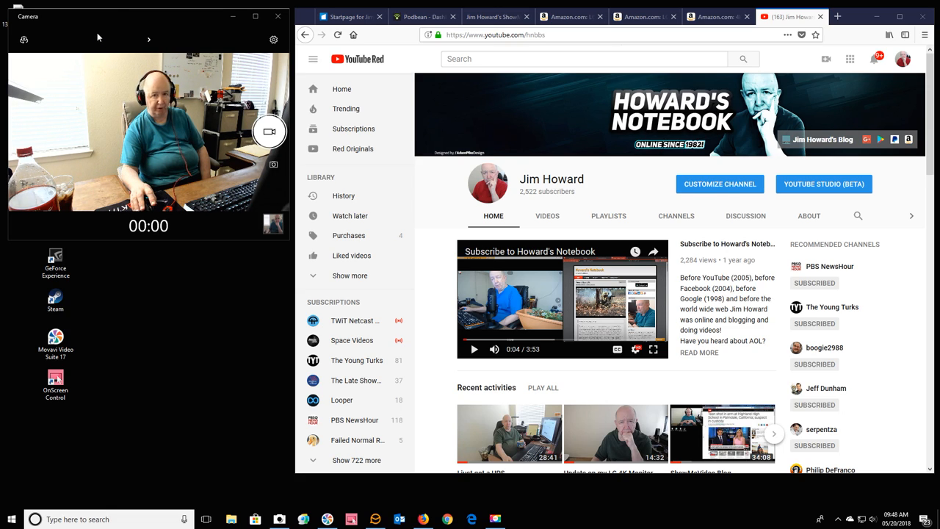
{"action": "mouse_move", "coordinate": [36, 47]}
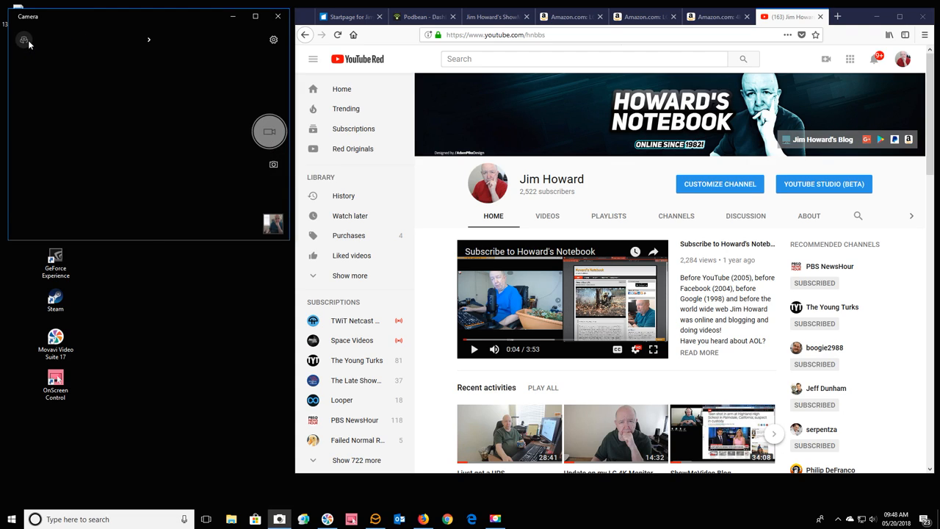
{"action": "left_click", "coordinate": [25, 39]}
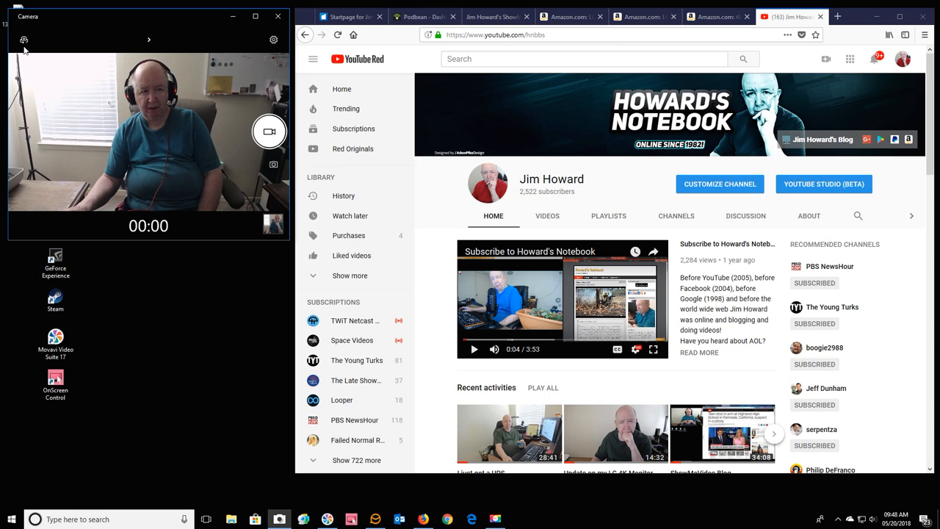
{"action": "left_click", "coordinate": [23, 38]}
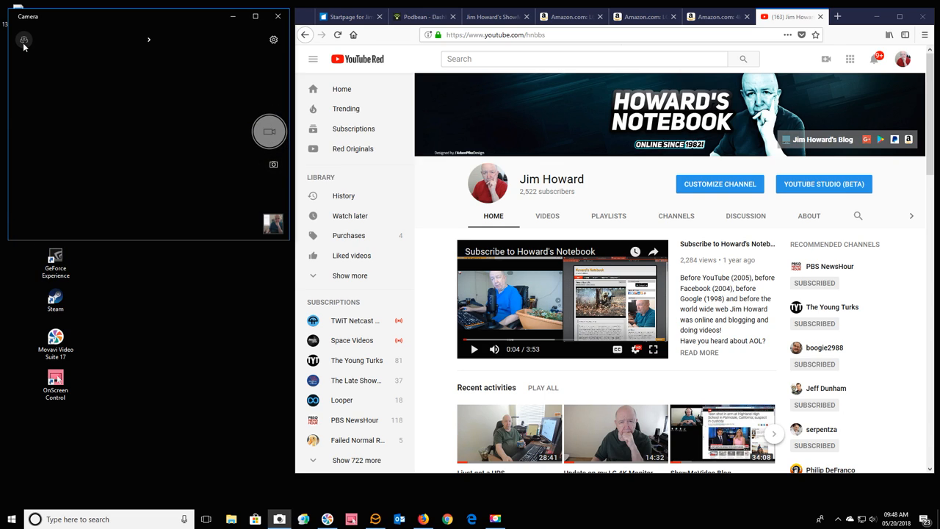
{"action": "left_click", "coordinate": [24, 40]}
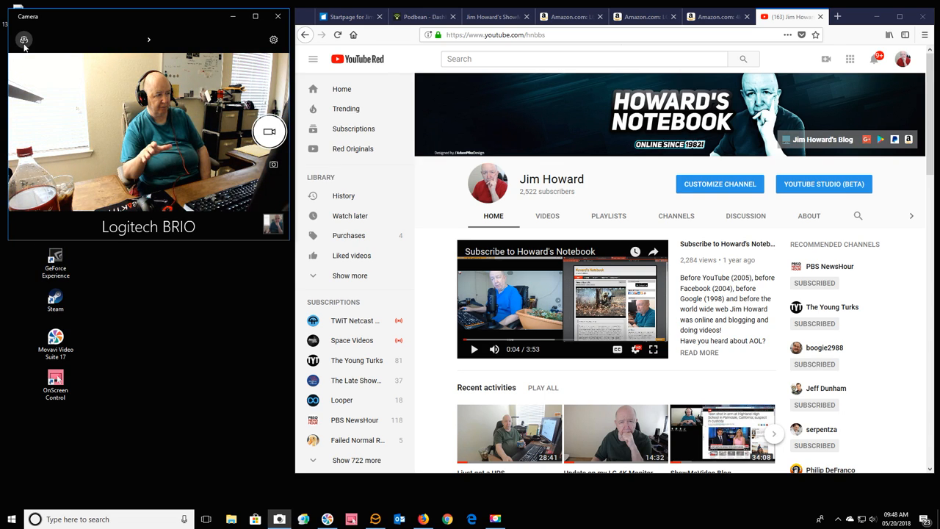
{"action": "mouse_move", "coordinate": [23, 39]}
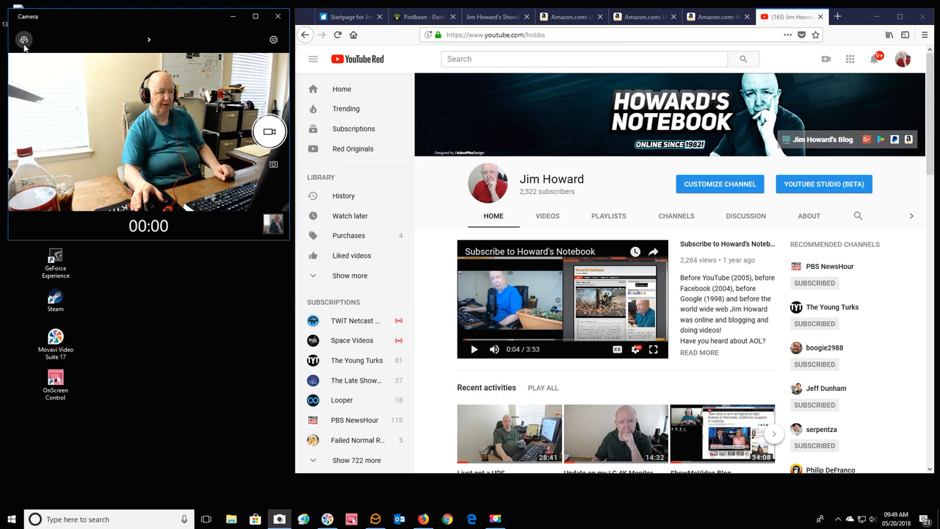
{"action": "mouse_move", "coordinate": [91, 279]}
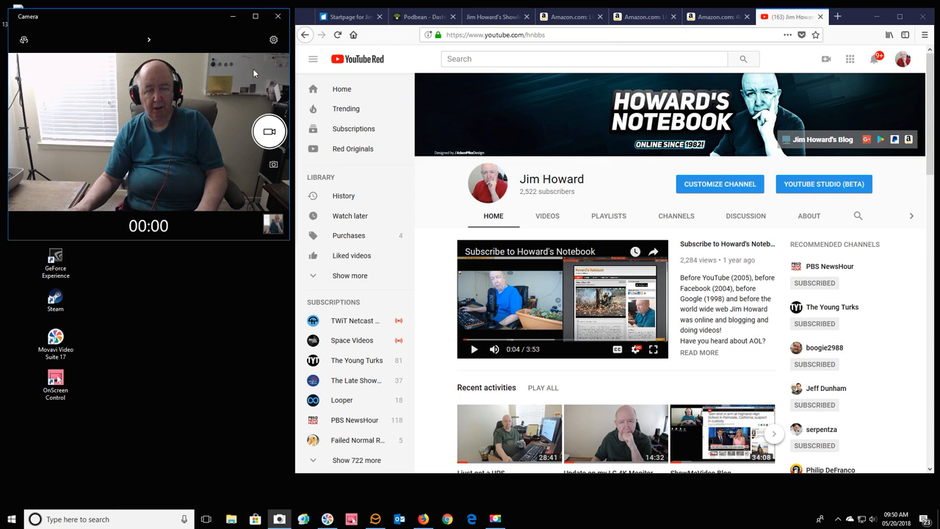
{"action": "mouse_move", "coordinate": [47, 41]}
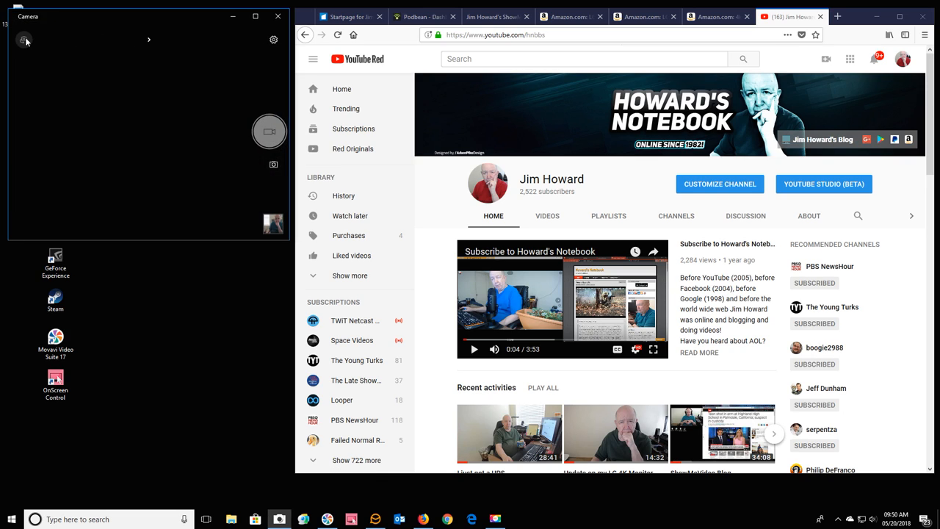
- Switch the Camera preview back to the Logitech BRIO side view
{"action": "left_click", "coordinate": [24, 40]}
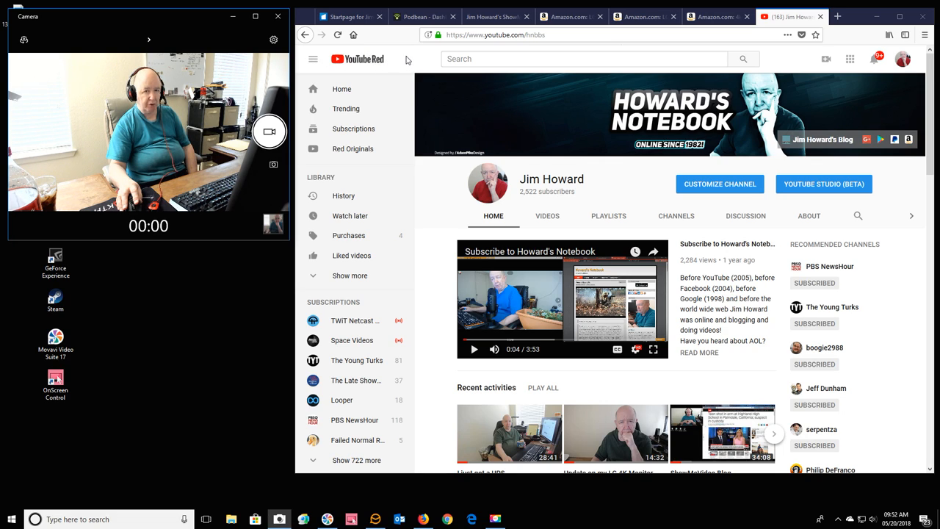
{"action": "mouse_move", "coordinate": [420, 16]}
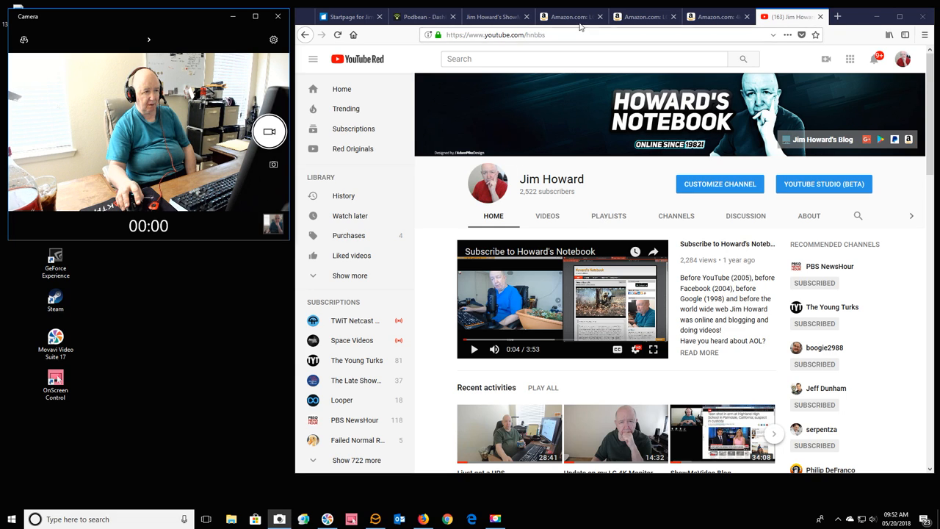
- Show the Amazon LG 25UM57 monitor product page instead of YouTube
{"action": "left_click", "coordinate": [570, 16]}
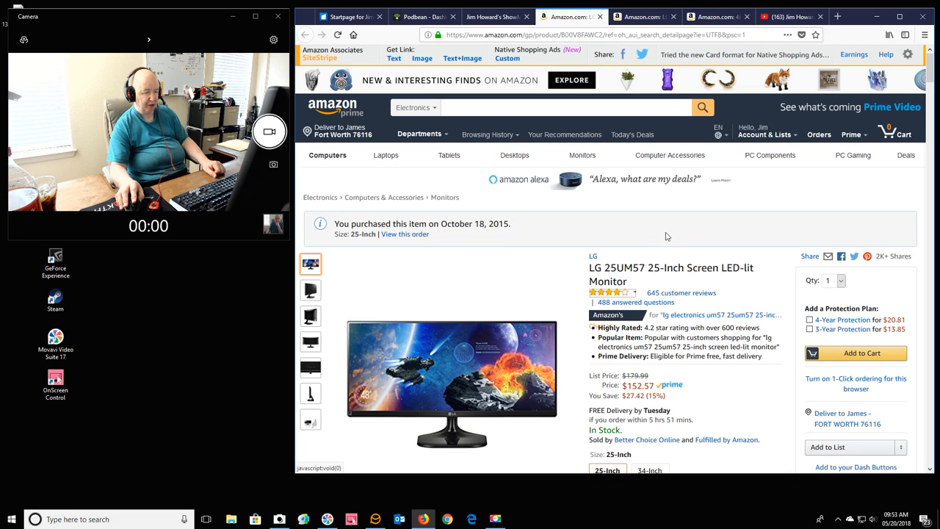
{"action": "mouse_move", "coordinate": [661, 261]}
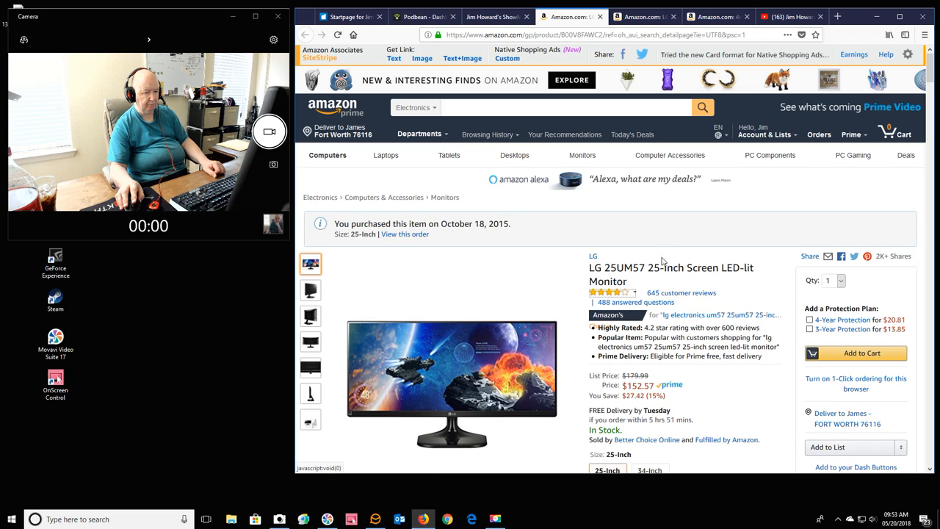
{"action": "mouse_move", "coordinate": [477, 296]}
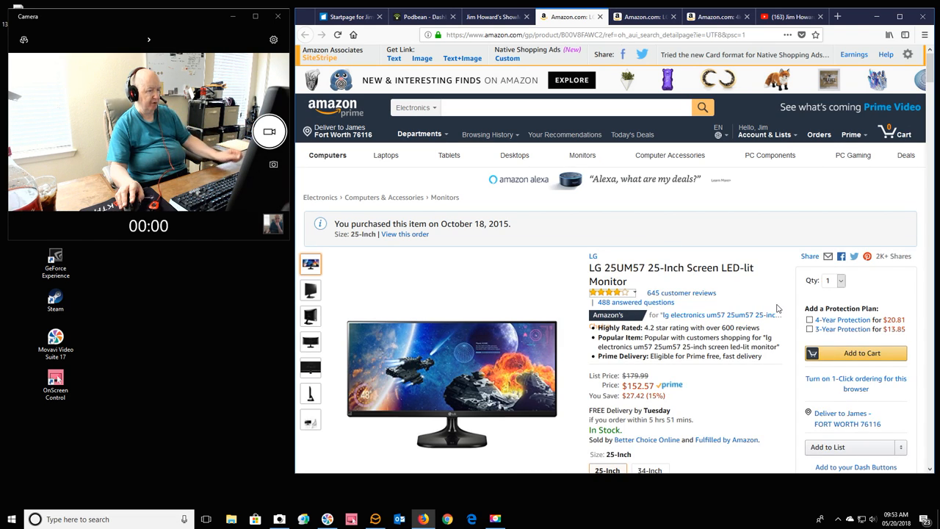
- Scroll down the LG 25UM57 product page details on Amazon
{"action": "scroll", "scroll_direction": "down", "scroll_amount": 3}
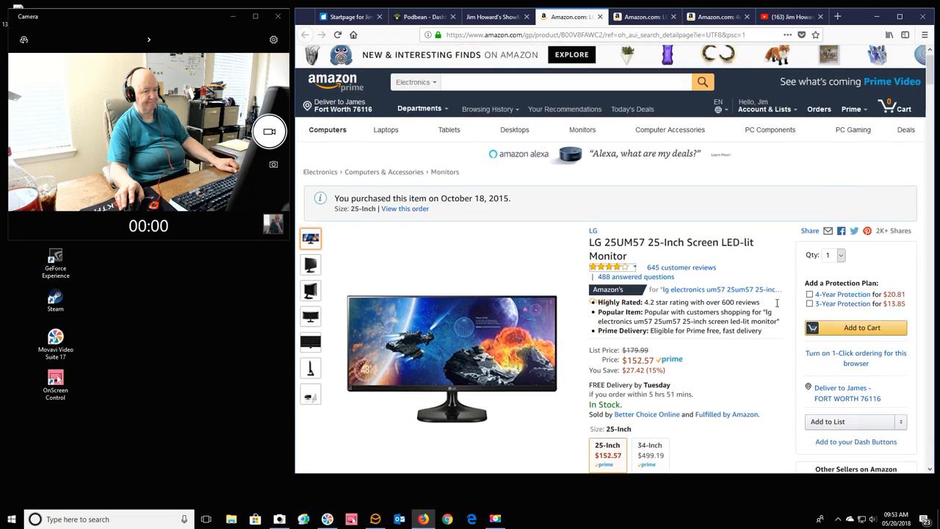
{"action": "scroll", "scroll_direction": "down", "scroll_amount": 3}
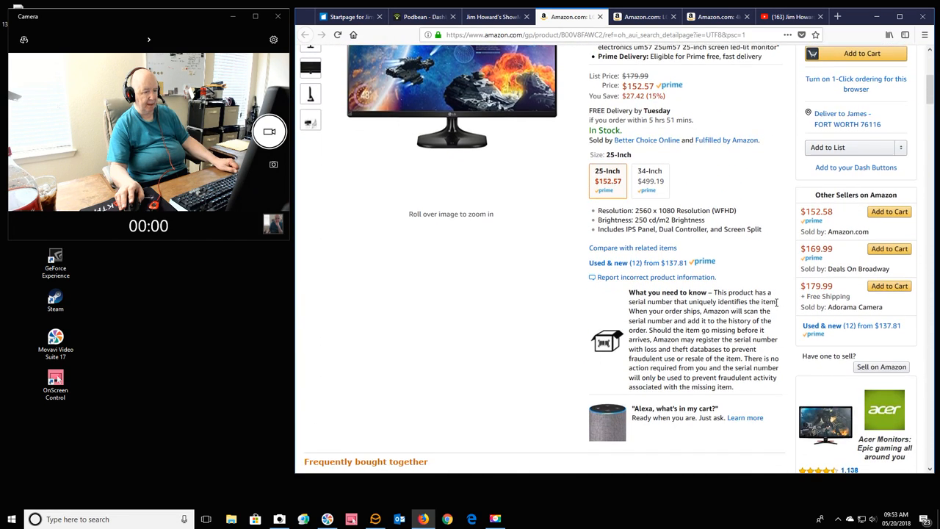
{"action": "scroll", "scroll_direction": "down", "scroll_amount": 3}
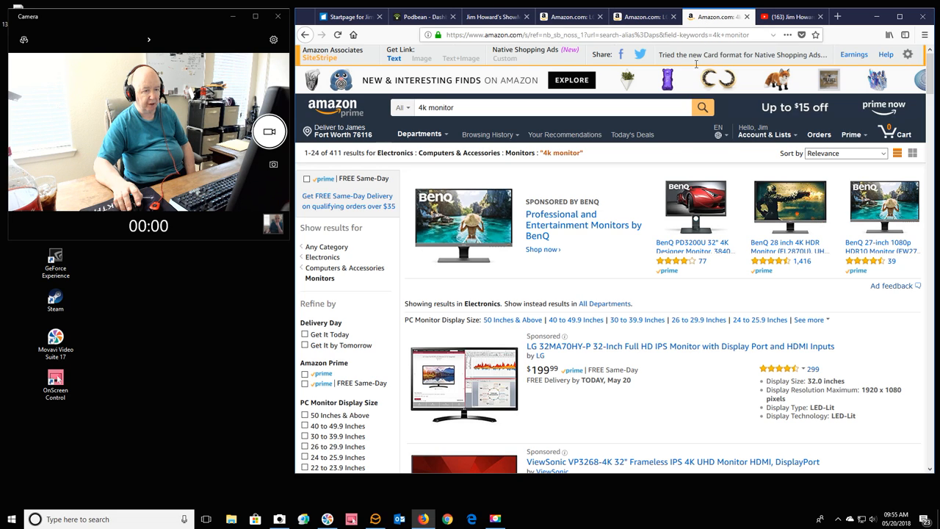
{"action": "scroll", "scroll_direction": "down", "scroll_amount": 3}
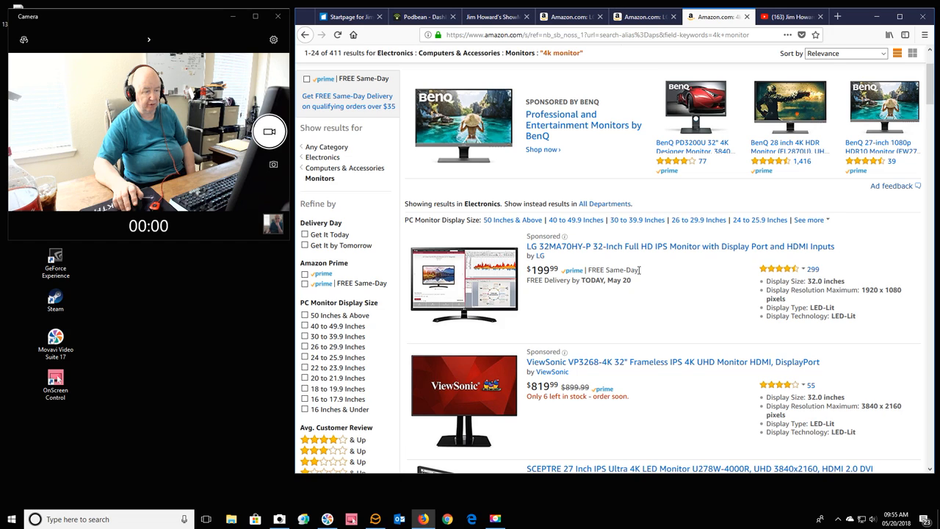
{"action": "scroll", "scroll_direction": "down", "scroll_amount": 3}
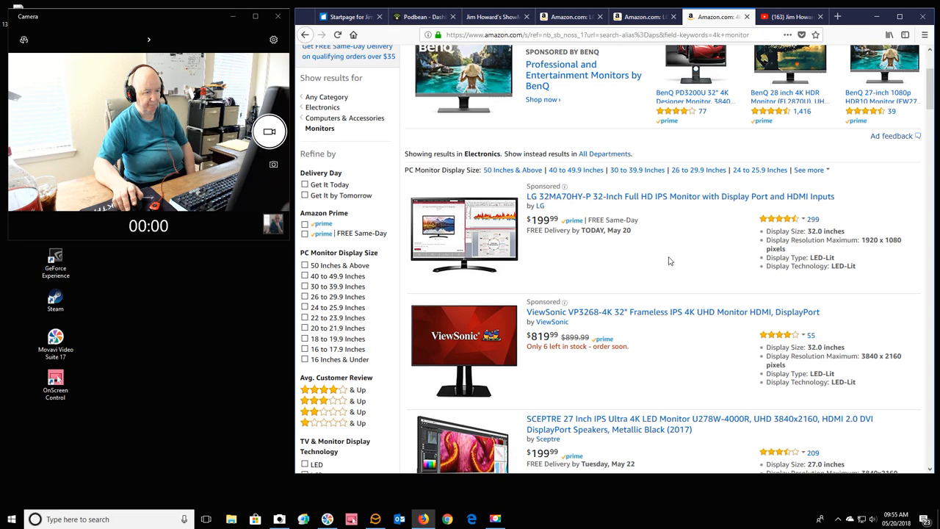
{"action": "mouse_move", "coordinate": [676, 252]}
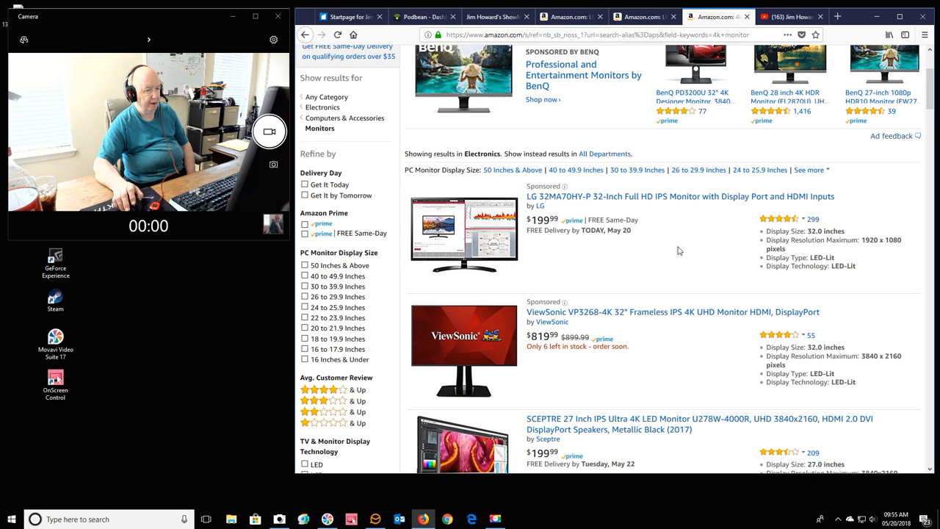
{"action": "scroll", "scroll_direction": "up", "scroll_amount": 3}
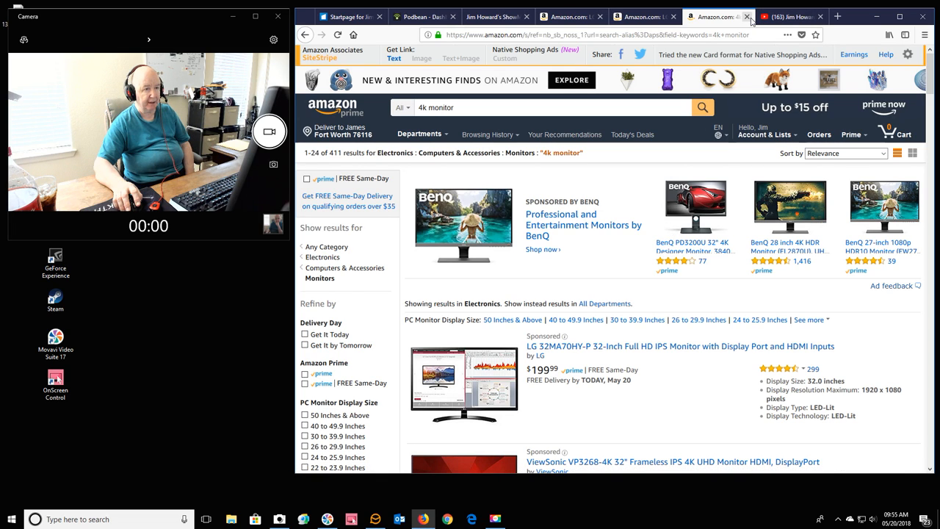
- Pass through the YouTube and LG monitor tabs to the ShowMeBlog Podcast Podbean page
{"action": "left_click", "coordinate": [704, 14]}
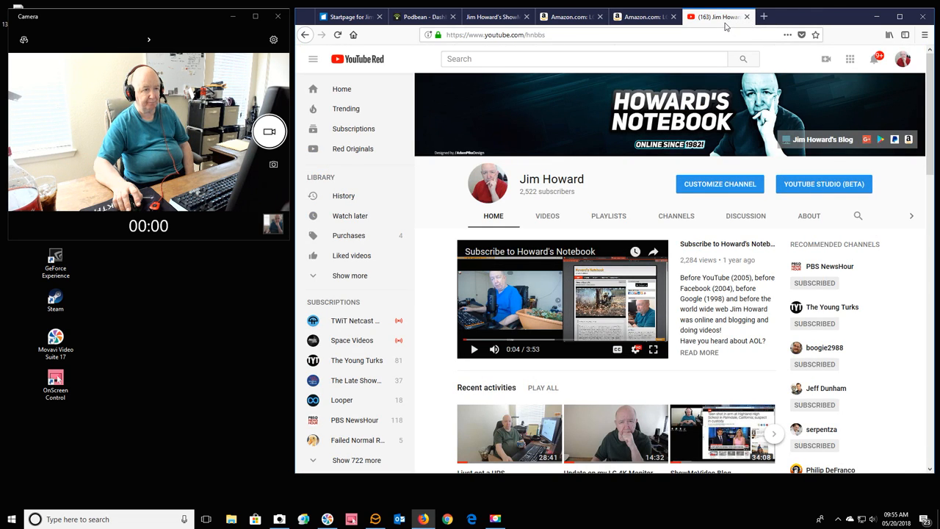
{"action": "left_click", "coordinate": [643, 17]}
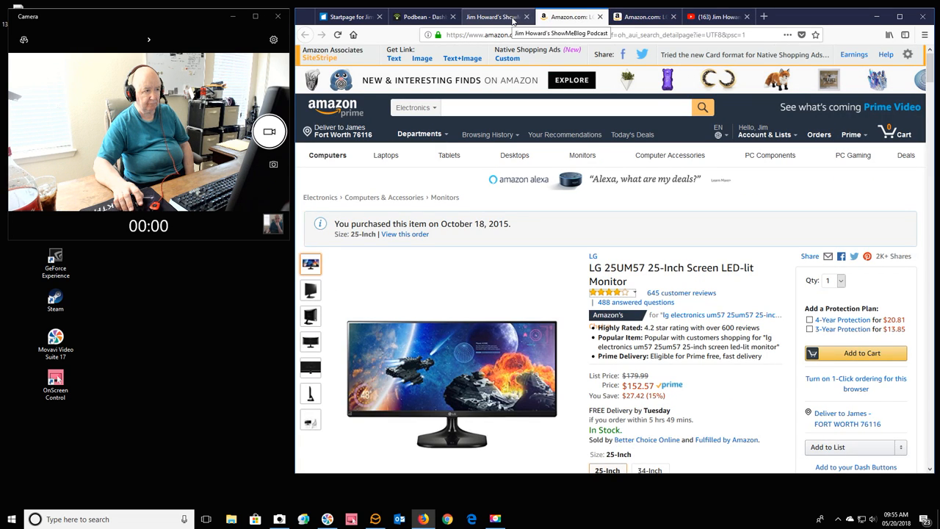
{"action": "left_click", "coordinate": [496, 13]}
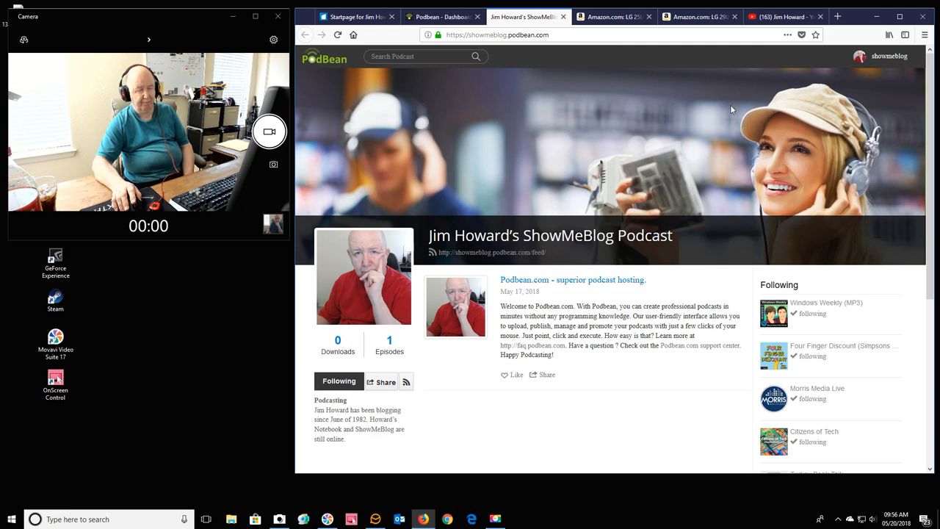
{"action": "mouse_move", "coordinate": [725, 128]}
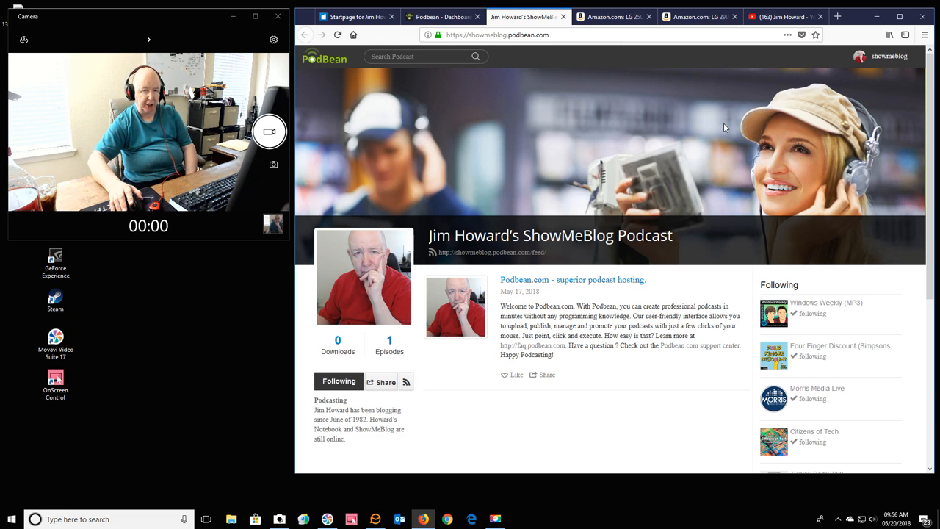
{"action": "mouse_move", "coordinate": [777, 164]}
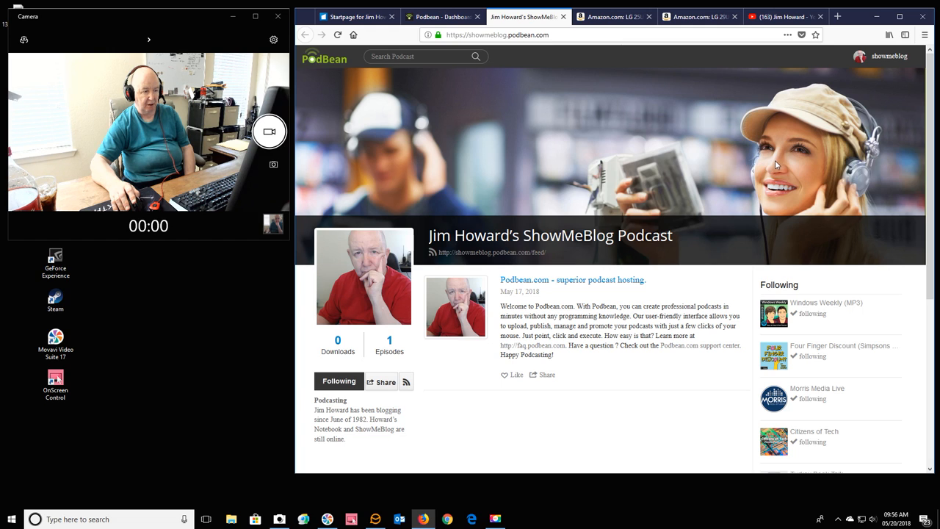
{"action": "scroll", "scroll_direction": "down", "scroll_amount": 3}
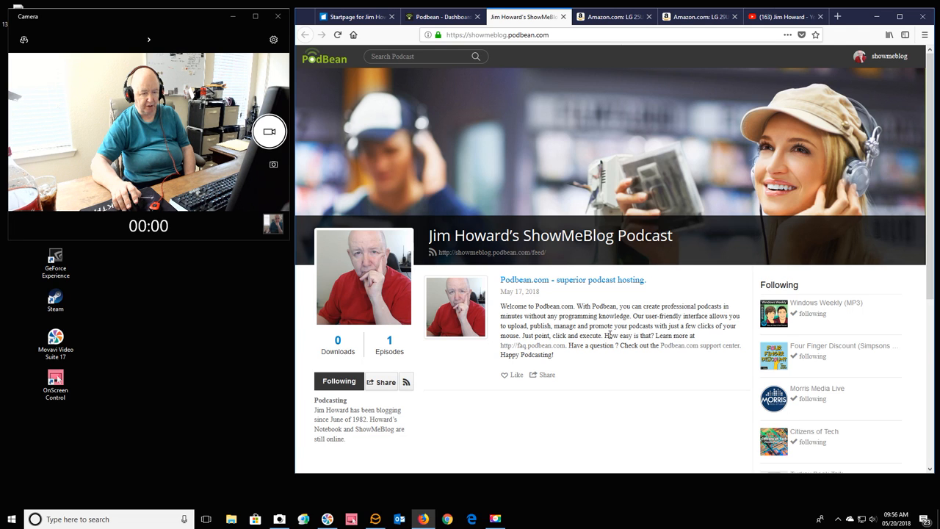
{"action": "scroll", "scroll_direction": "down", "scroll_amount": 3}
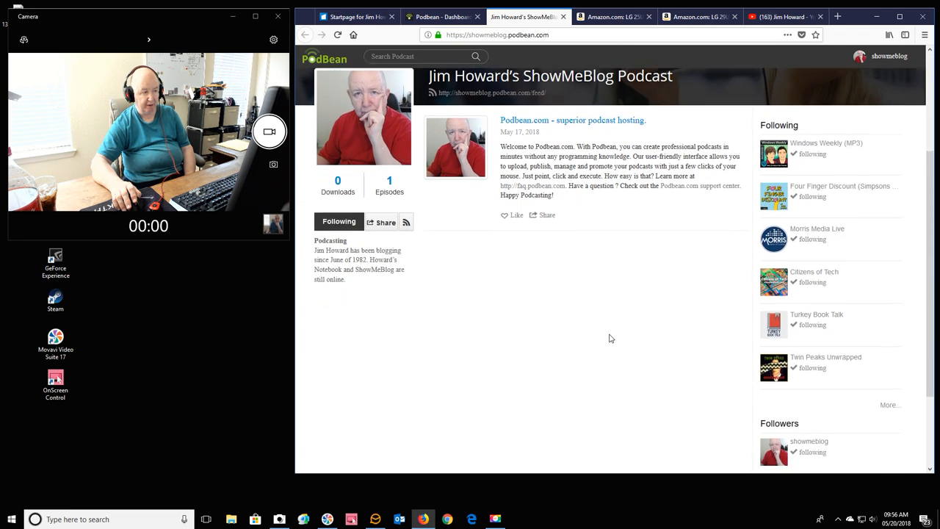
{"action": "scroll", "scroll_direction": "down", "scroll_amount": 3}
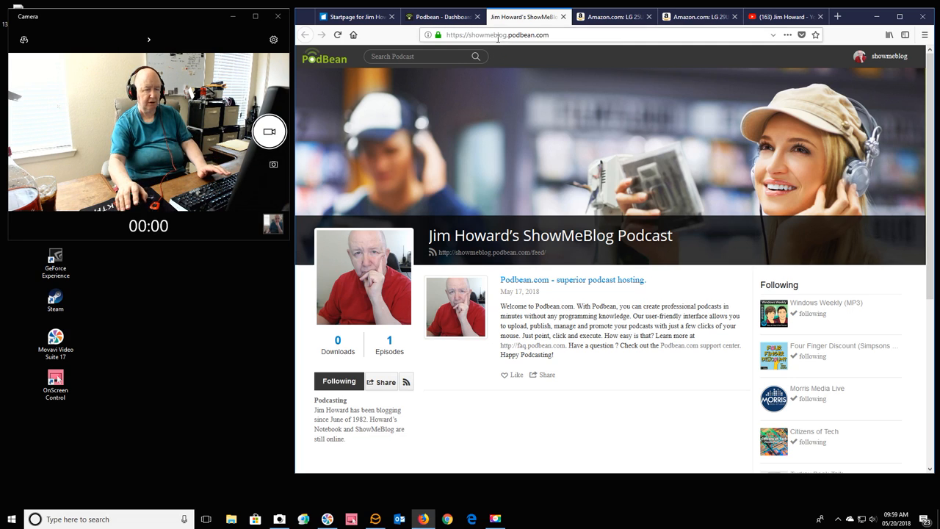
{"action": "mouse_move", "coordinate": [326, 59]}
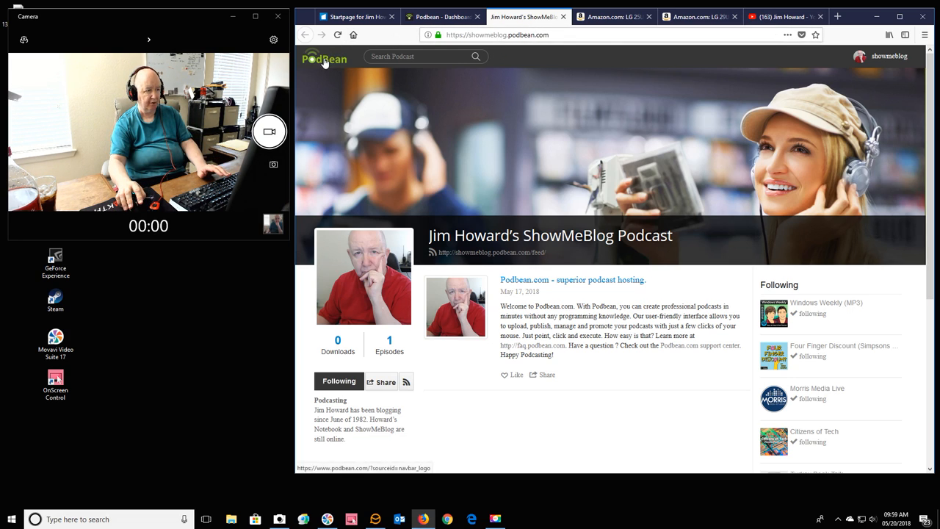
- Go to the showmeblog Podbean account home feed and scroll its episodes
{"action": "left_click", "coordinate": [323, 58]}
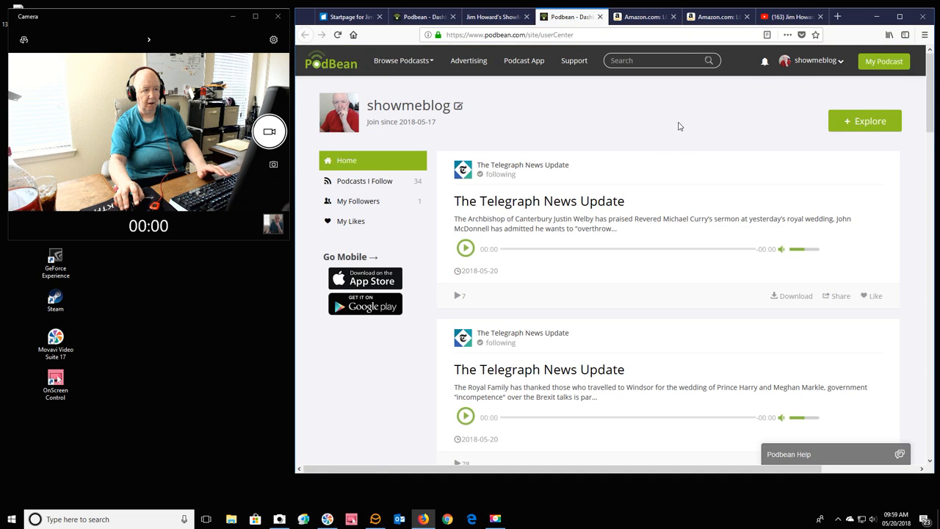
{"action": "mouse_move", "coordinate": [555, 77]}
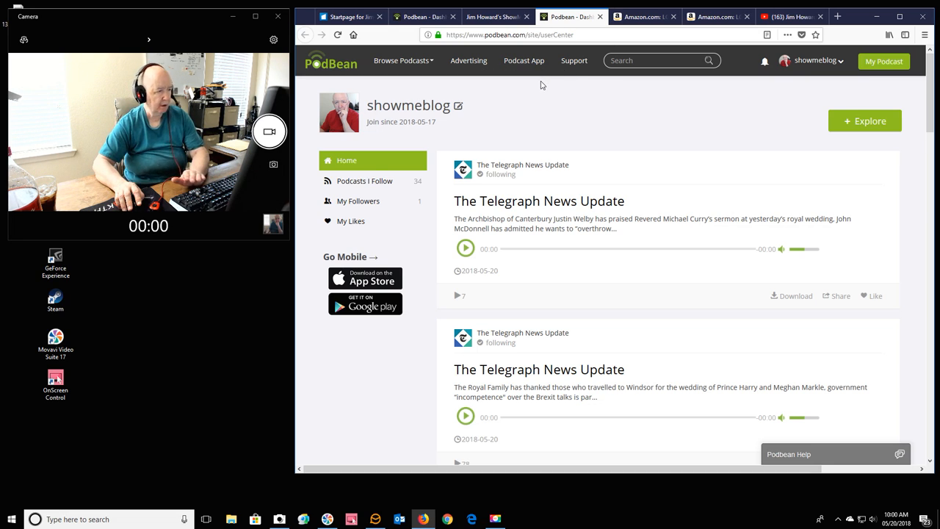
{"action": "mouse_move", "coordinate": [429, 138]}
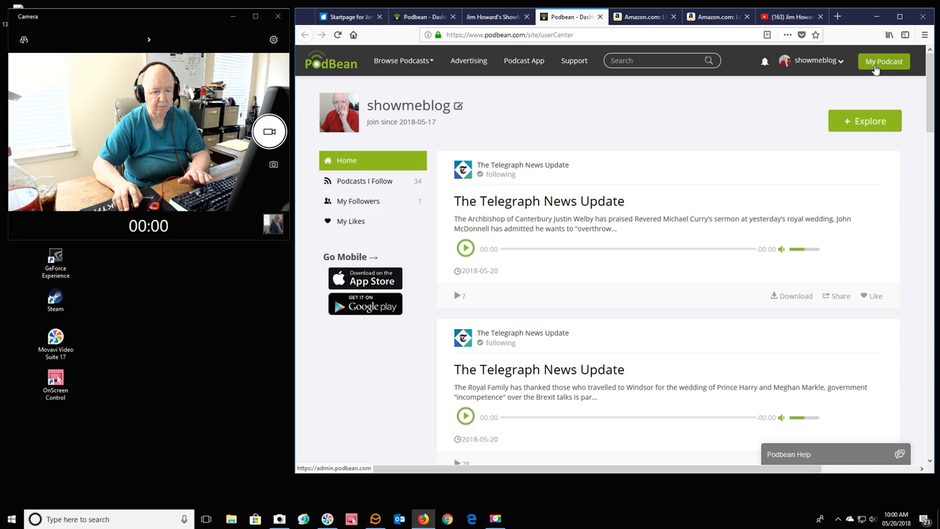
{"action": "scroll", "scroll_direction": "down", "scroll_amount": 3}
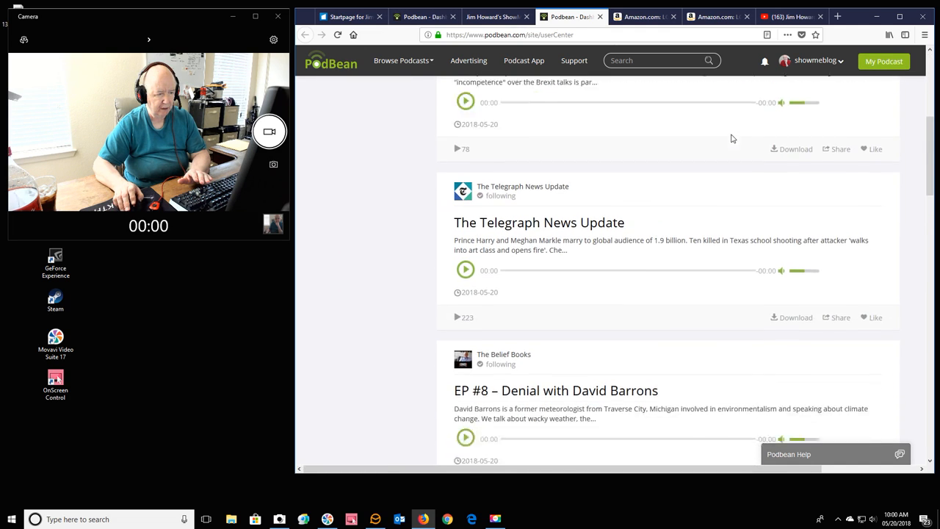
{"action": "scroll", "scroll_direction": "down", "scroll_amount": 3}
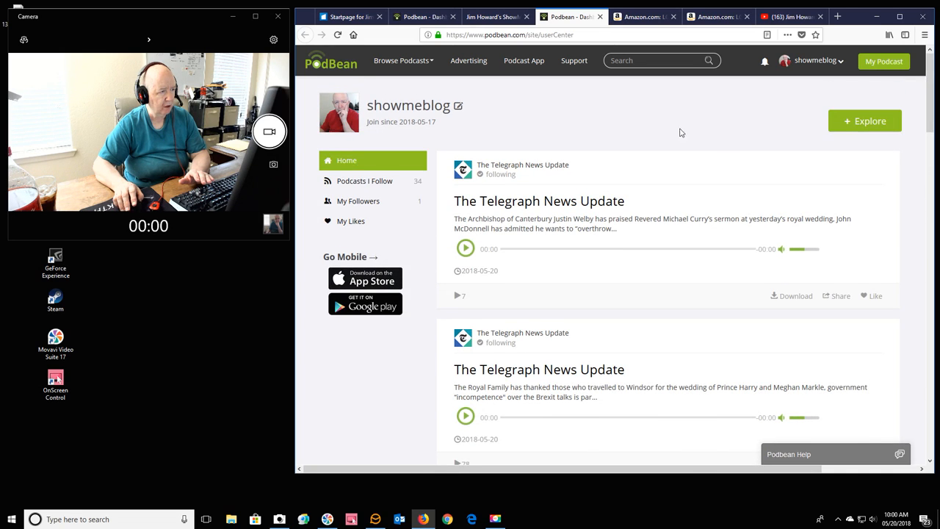
{"action": "mouse_move", "coordinate": [742, 203]}
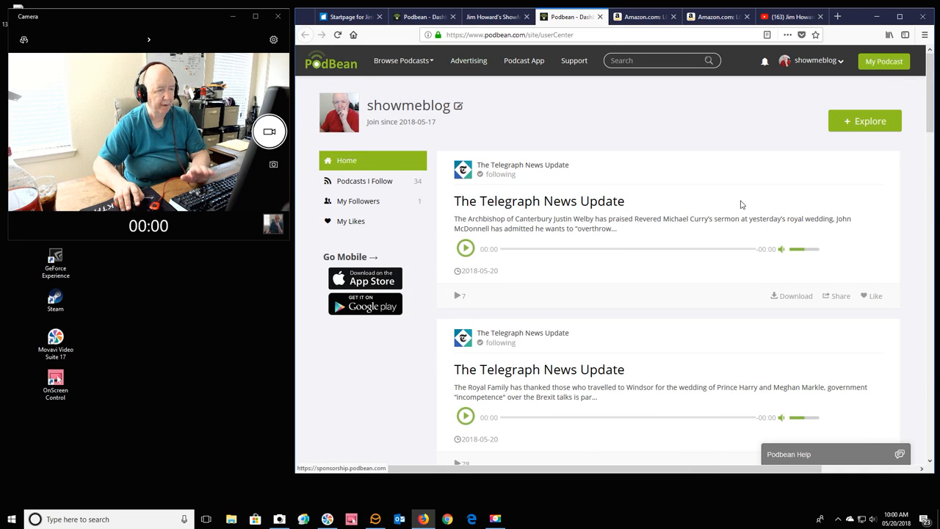
{"action": "mouse_move", "coordinate": [746, 202]}
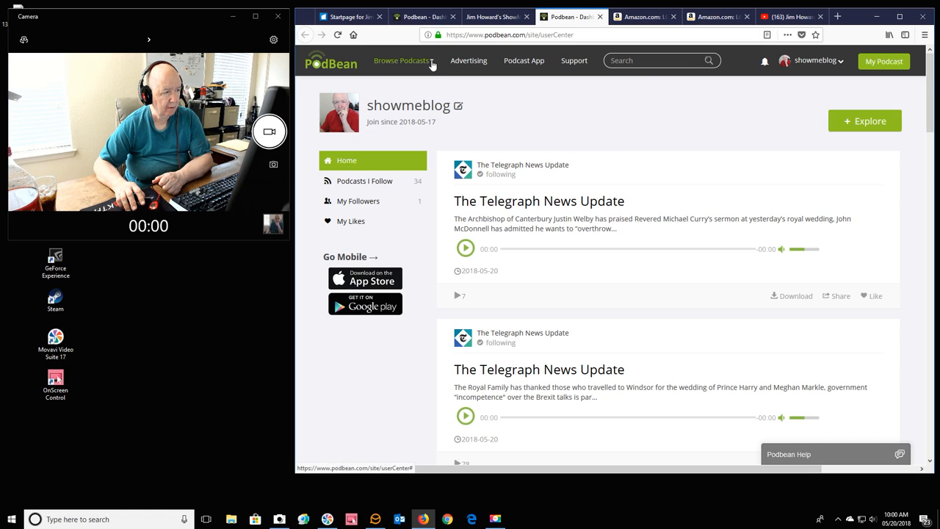
{"action": "mouse_move", "coordinate": [576, 71]}
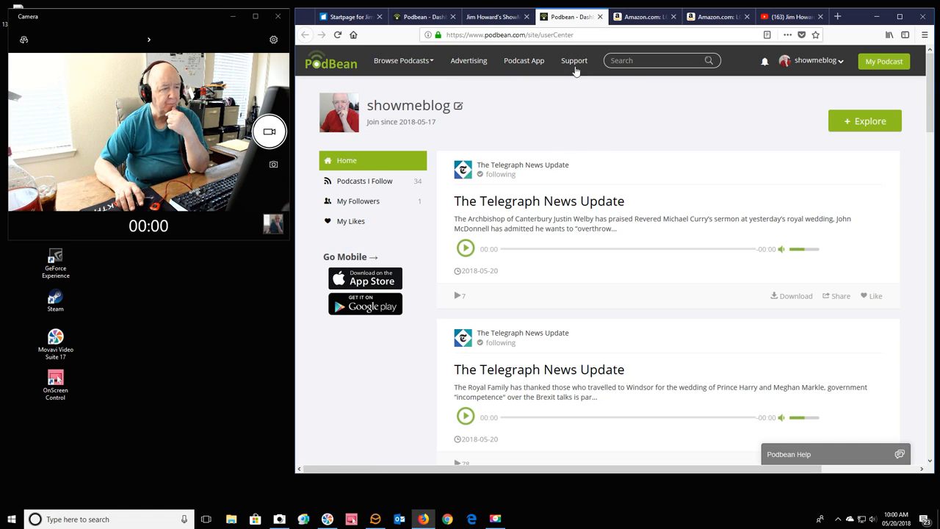
- Open Podbean's Support Center and scroll through its help article categories
{"action": "left_click", "coordinate": [574, 60]}
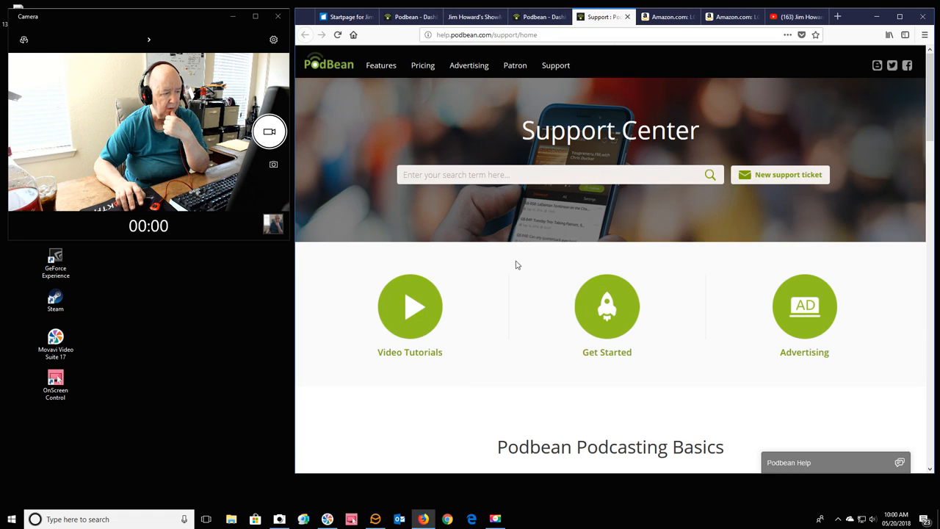
{"action": "scroll", "scroll_direction": "down", "scroll_amount": 3}
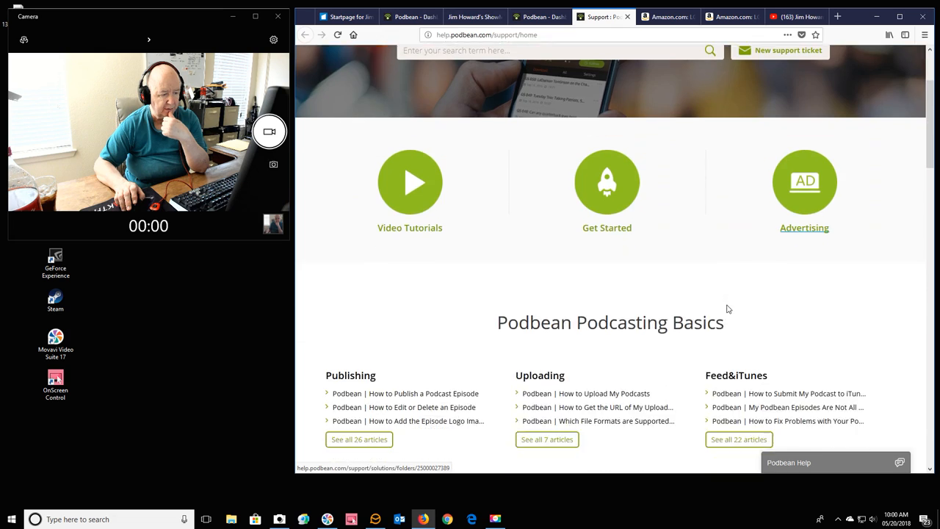
{"action": "scroll", "scroll_direction": "down", "scroll_amount": 3}
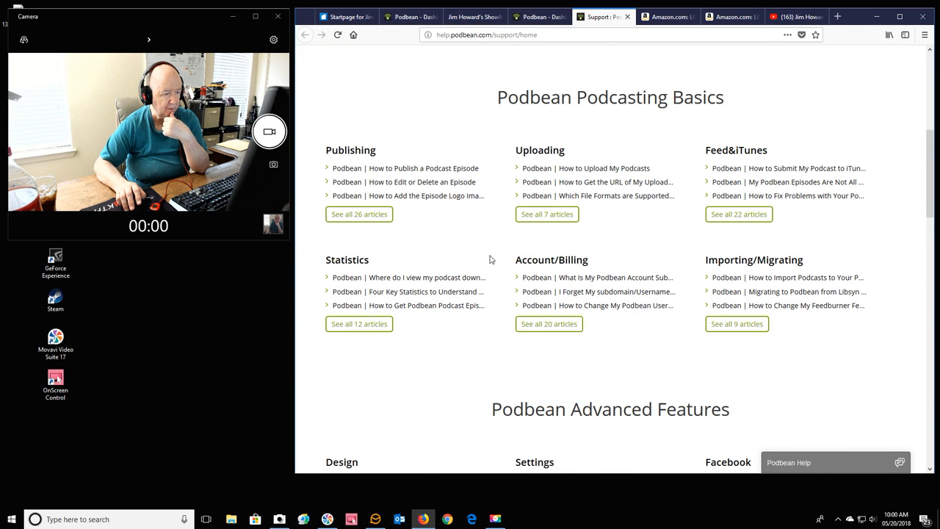
{"action": "scroll", "scroll_direction": "down", "scroll_amount": 3}
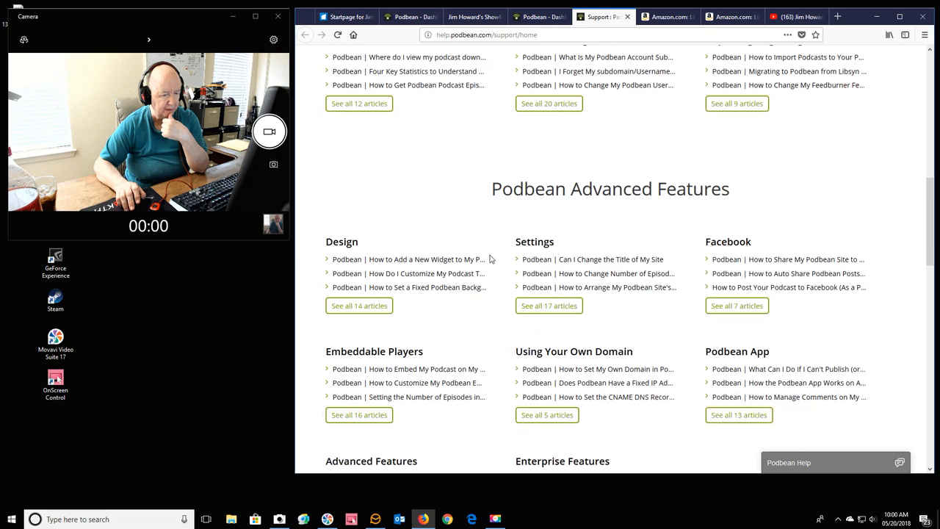
{"action": "scroll", "scroll_direction": "down", "scroll_amount": 3}
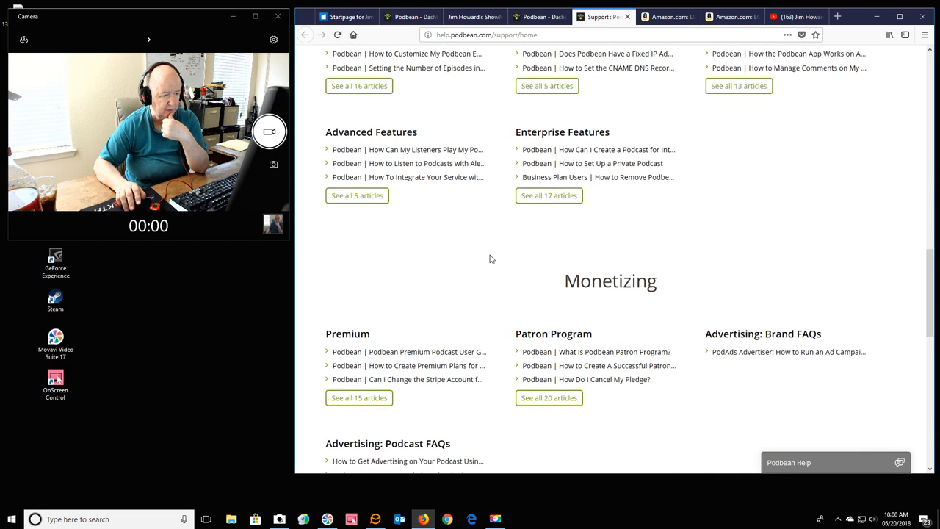
{"action": "scroll", "scroll_direction": "down", "scroll_amount": 3}
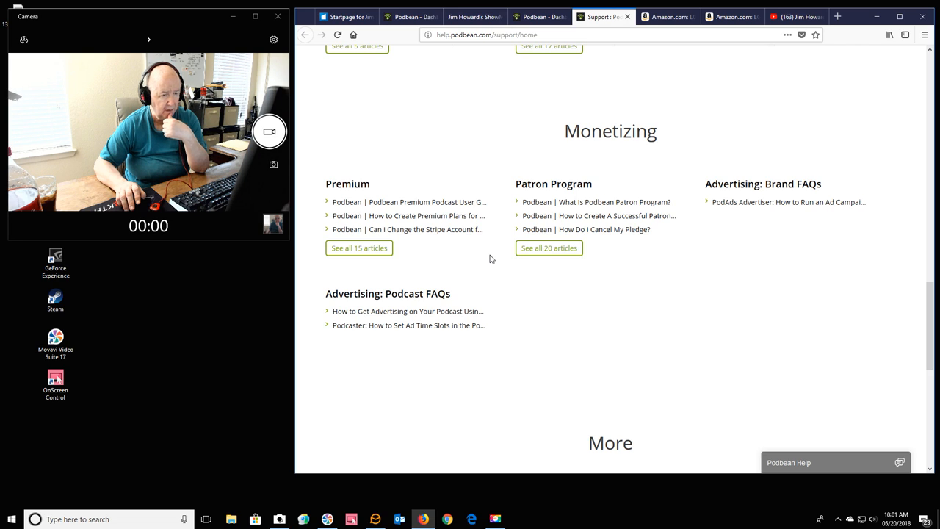
{"action": "scroll", "scroll_direction": "down", "scroll_amount": 3}
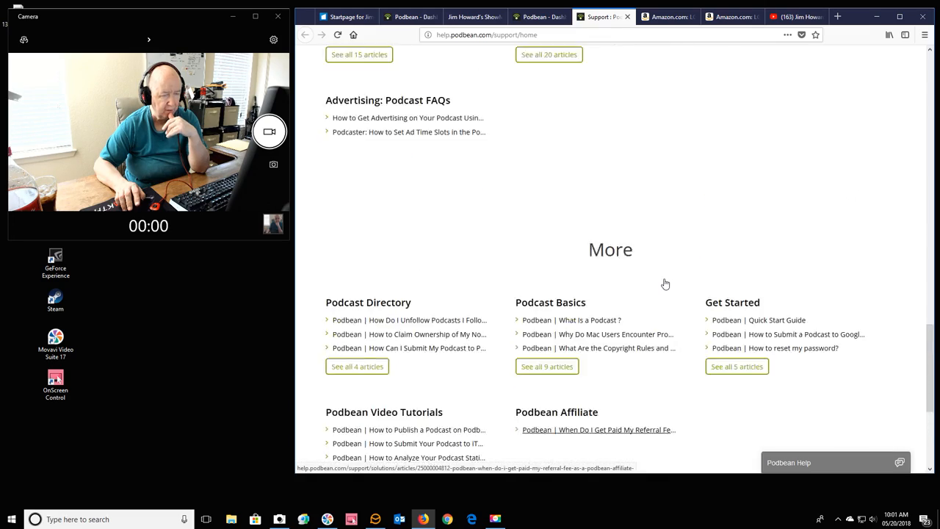
{"action": "scroll", "scroll_direction": "up", "scroll_amount": 3}
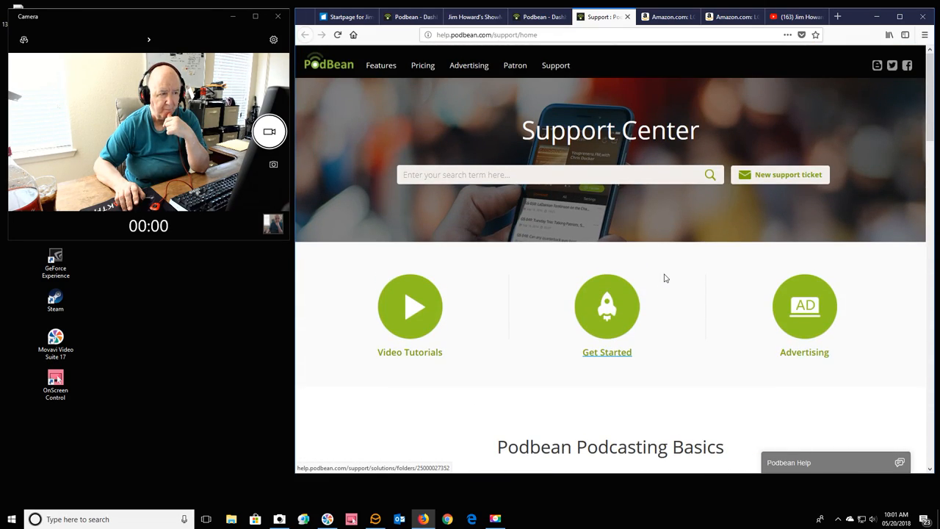
{"action": "mouse_move", "coordinate": [690, 243]}
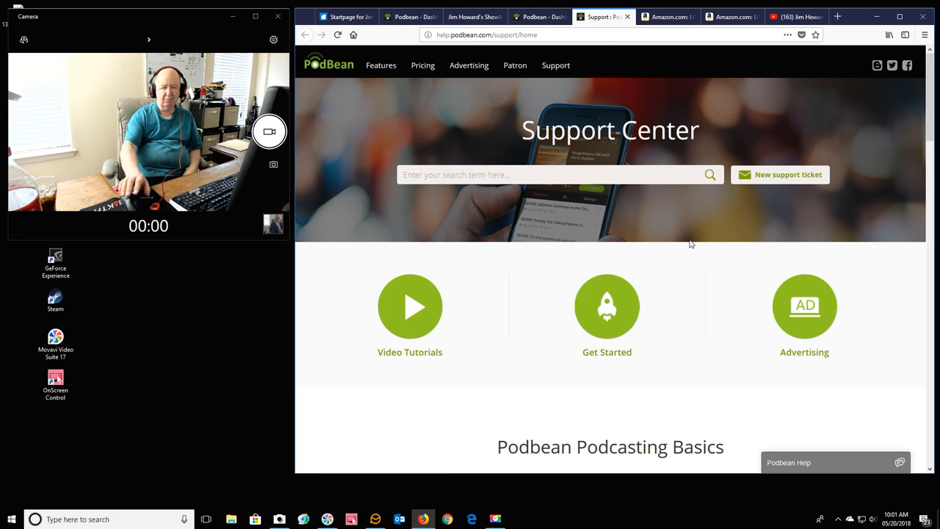
{"action": "mouse_move", "coordinate": [429, 141]}
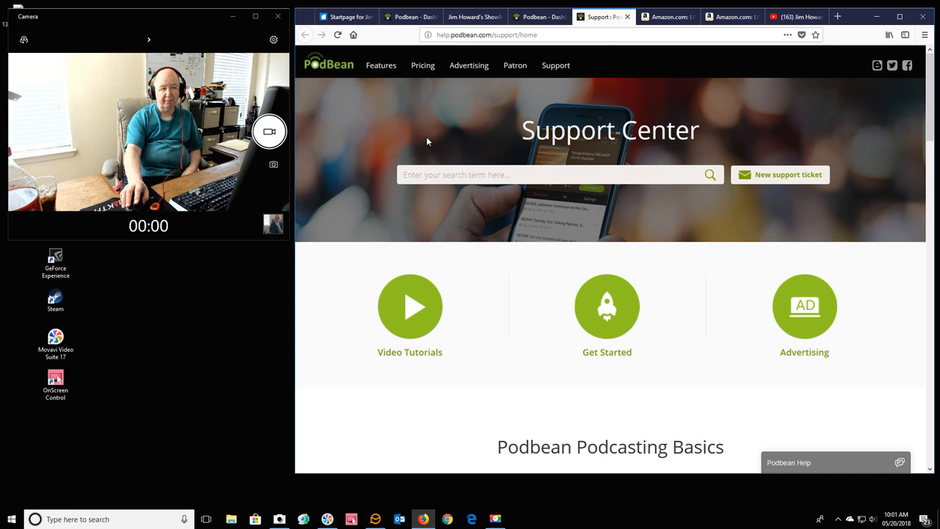